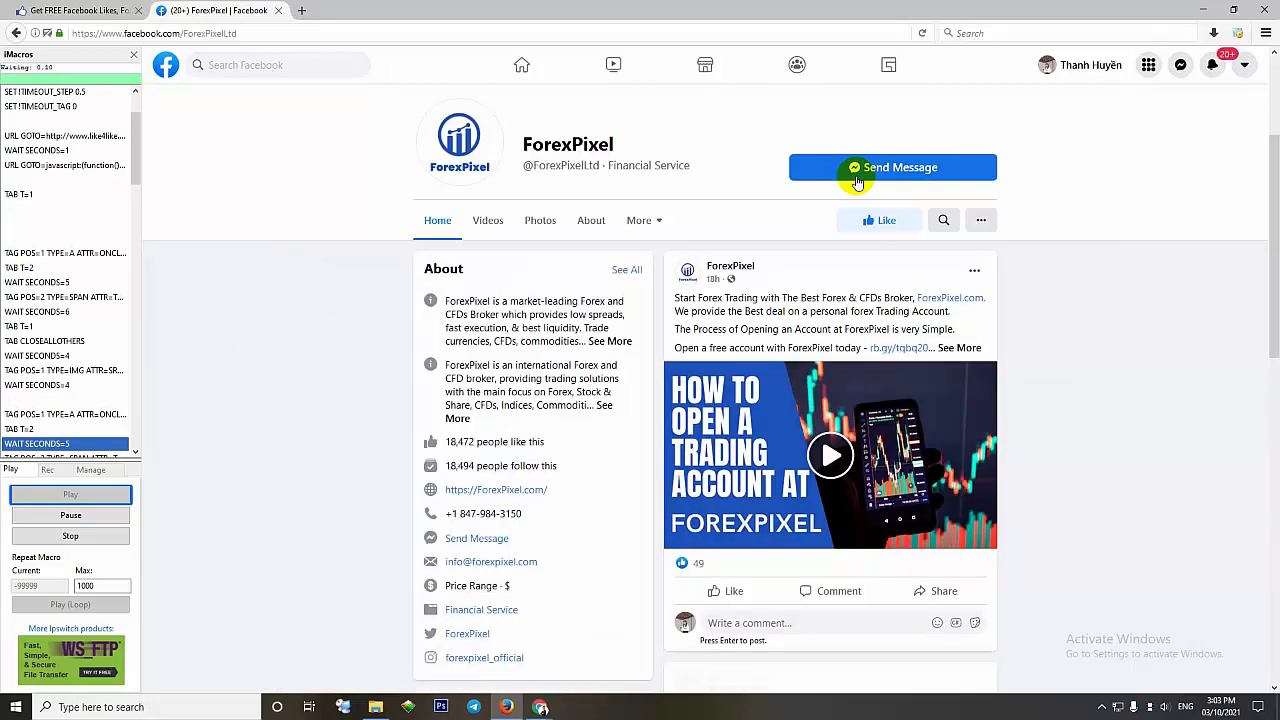
Let the macro like the ForexPixel page and collect credits up to 7 on Like4Like
{"action": "left_click", "coordinate": [880, 220]}
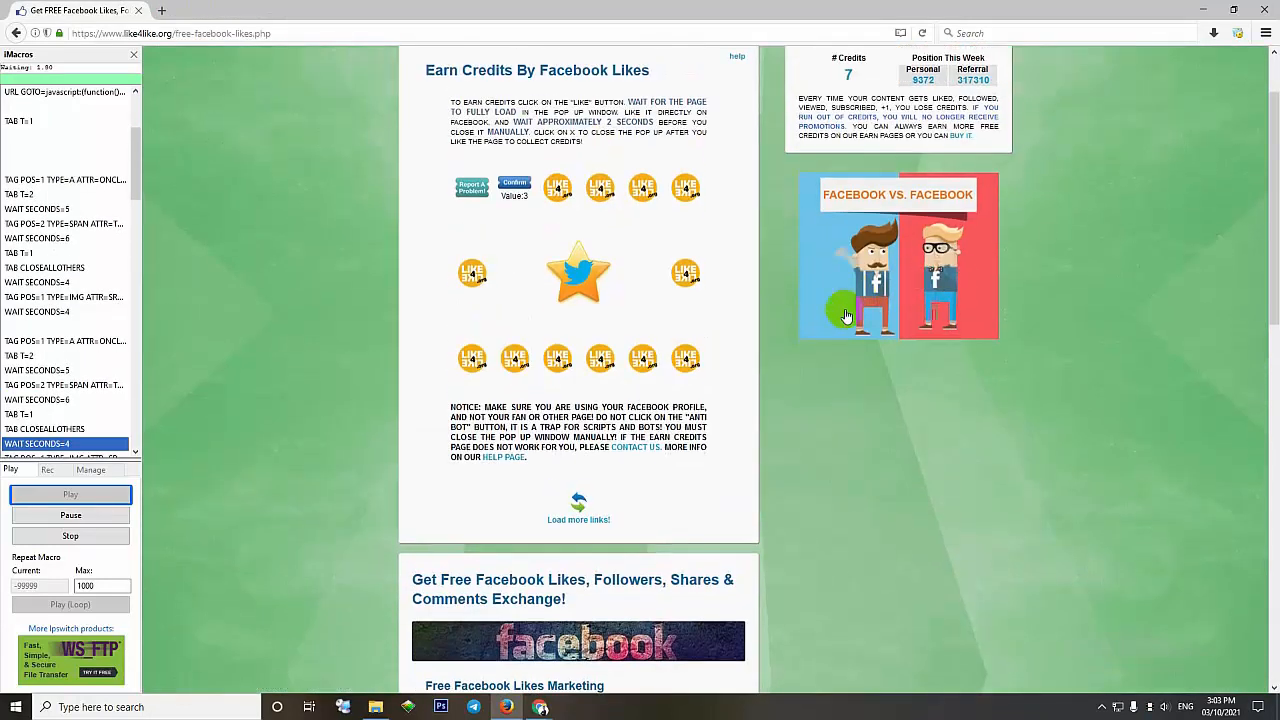
{"action": "scroll", "scroll_direction": "down", "scroll_amount": 3}
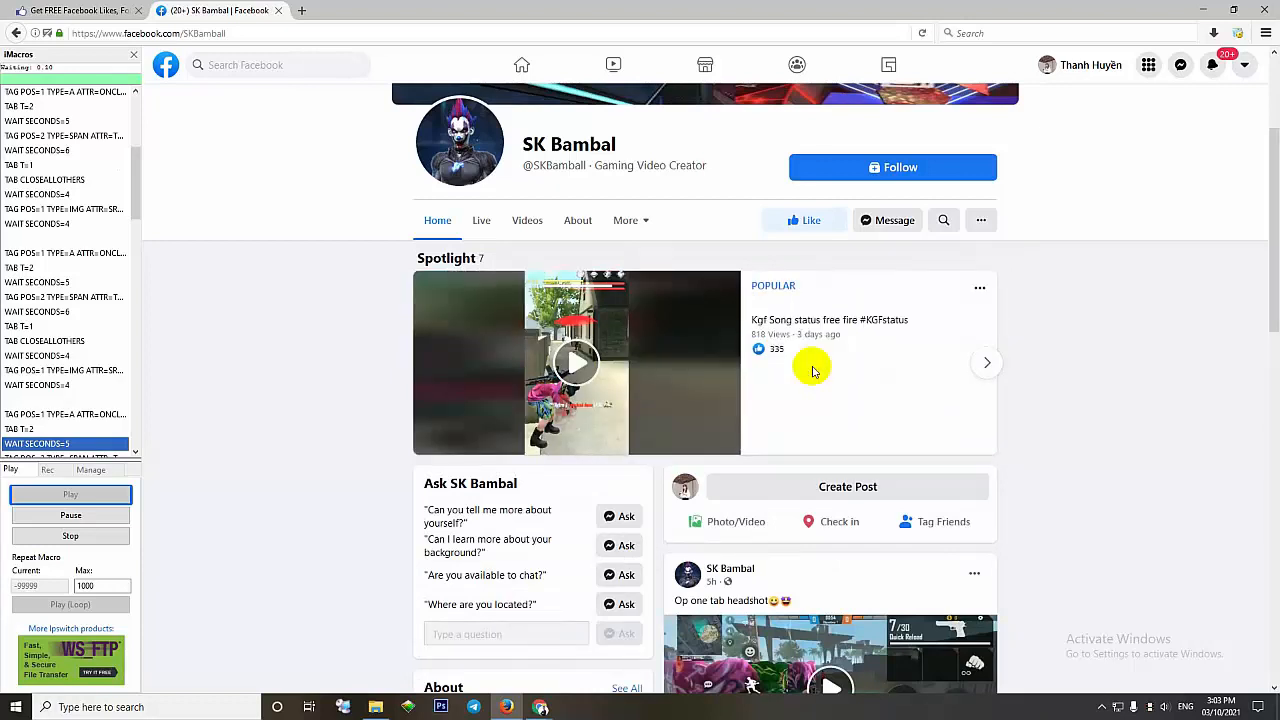
Let the macro like the SaiGon Funky Facebook page, pushing Like4Like credits to 10
{"action": "left_click", "coordinate": [802, 218]}
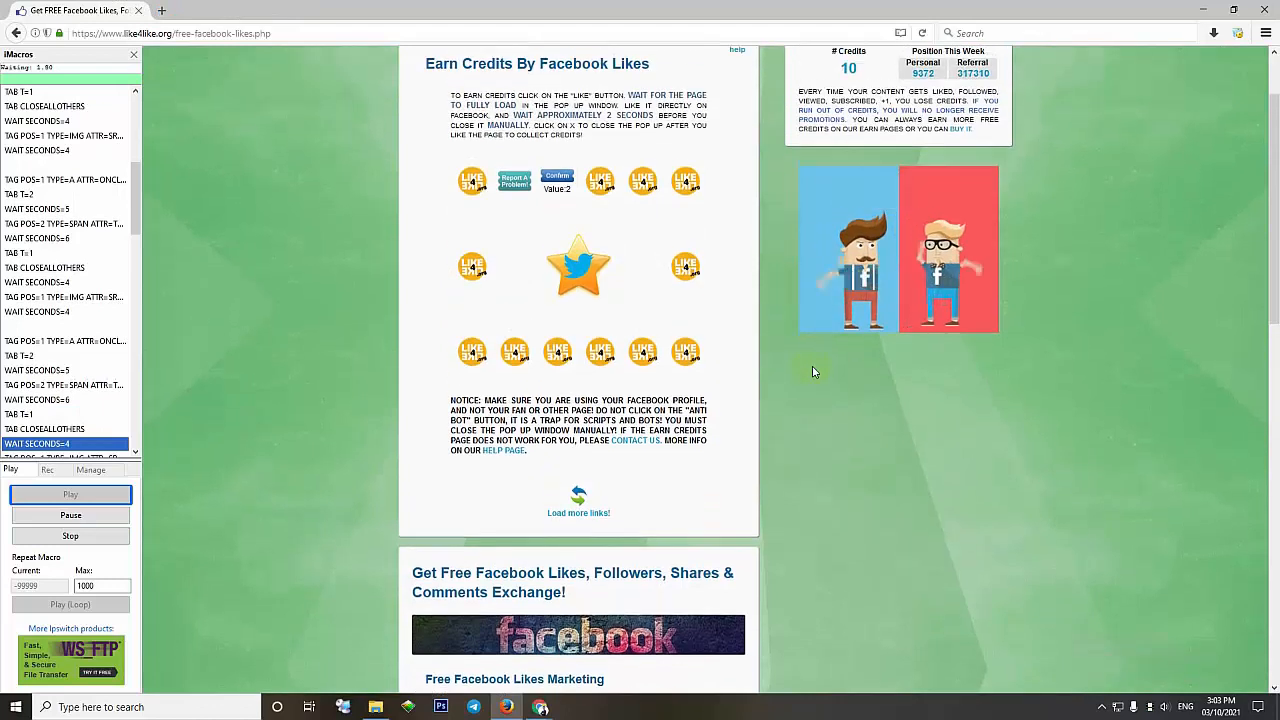
{"action": "scroll", "scroll_direction": "down", "scroll_amount": 3}
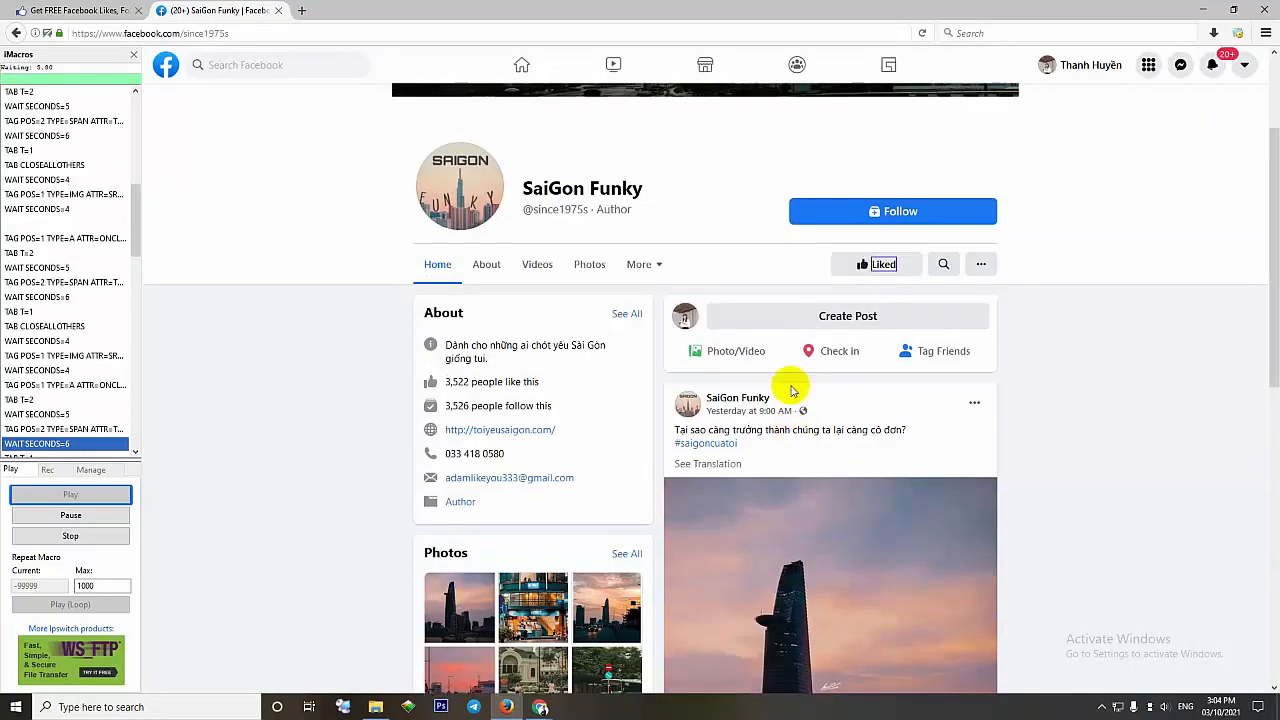
{"action": "scroll", "scroll_direction": "down", "scroll_amount": 3}
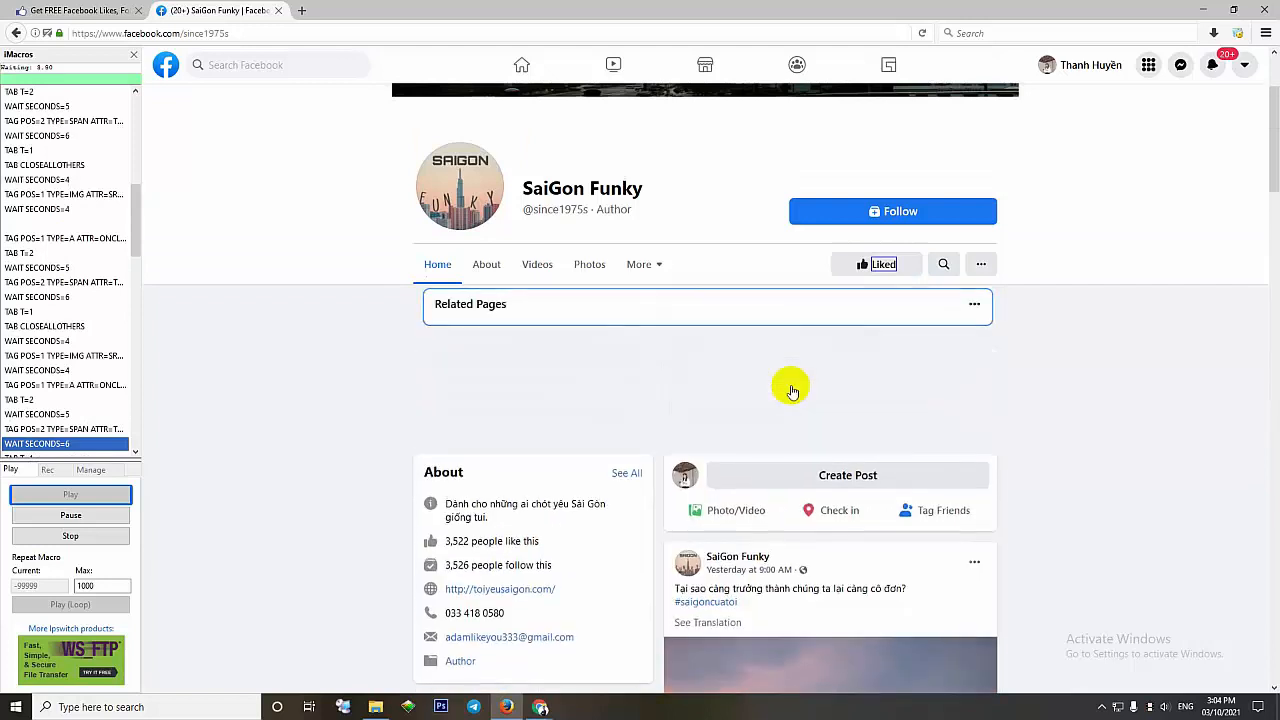